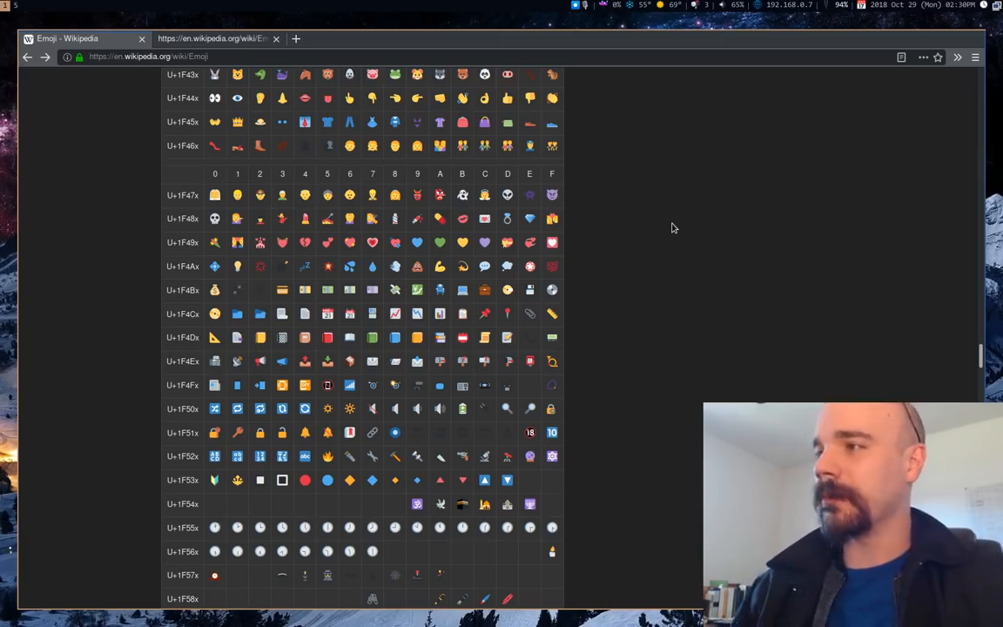
mouse_move(656, 190)
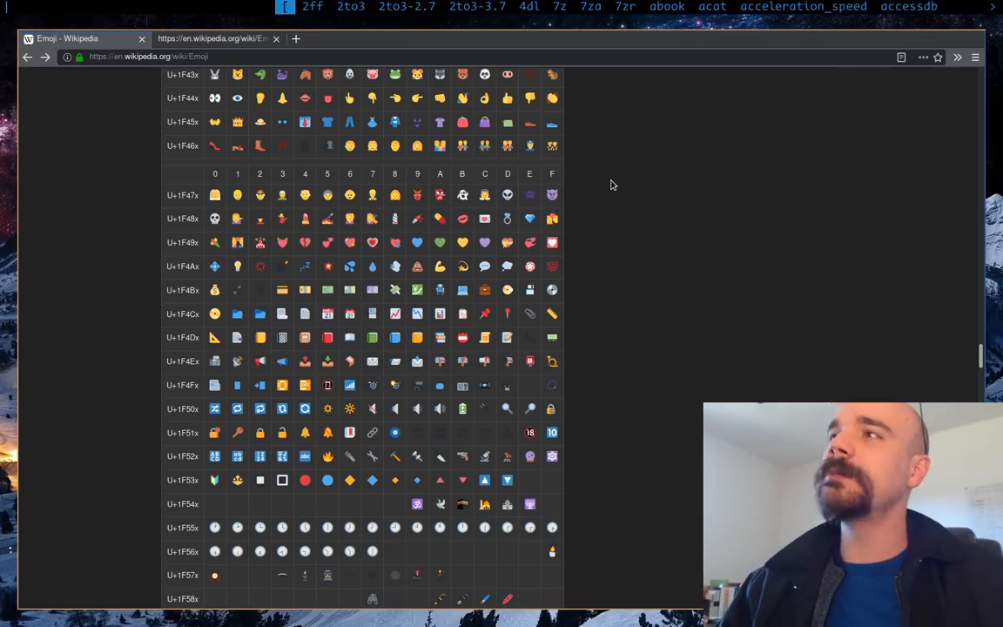
Scroll through the Emoji page's view-source markup to the clock face entries.
text(dsfsdf)
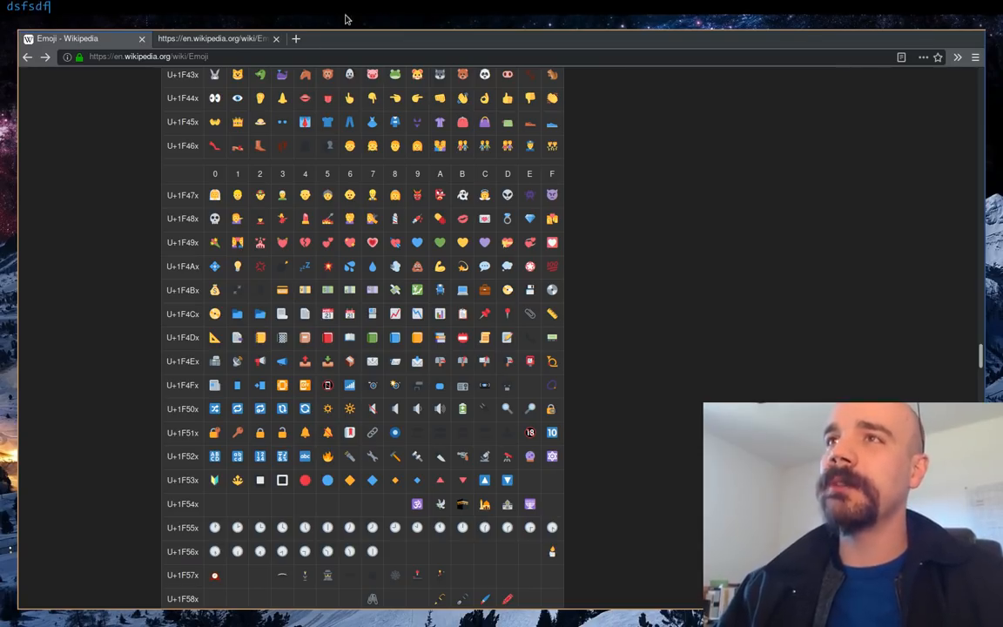
mouse_move(484, 195)
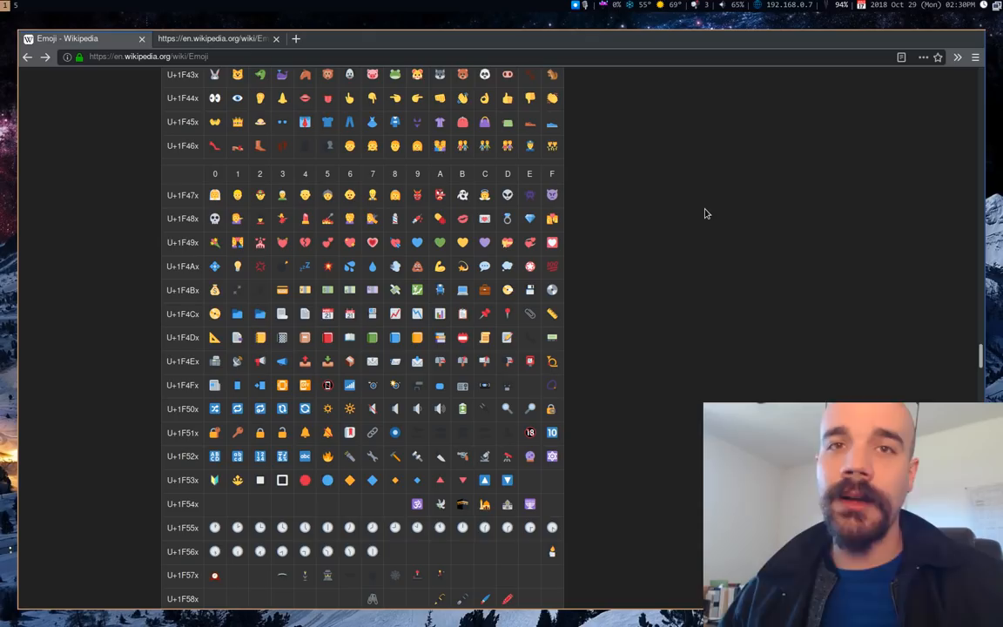
mouse_move(702, 229)
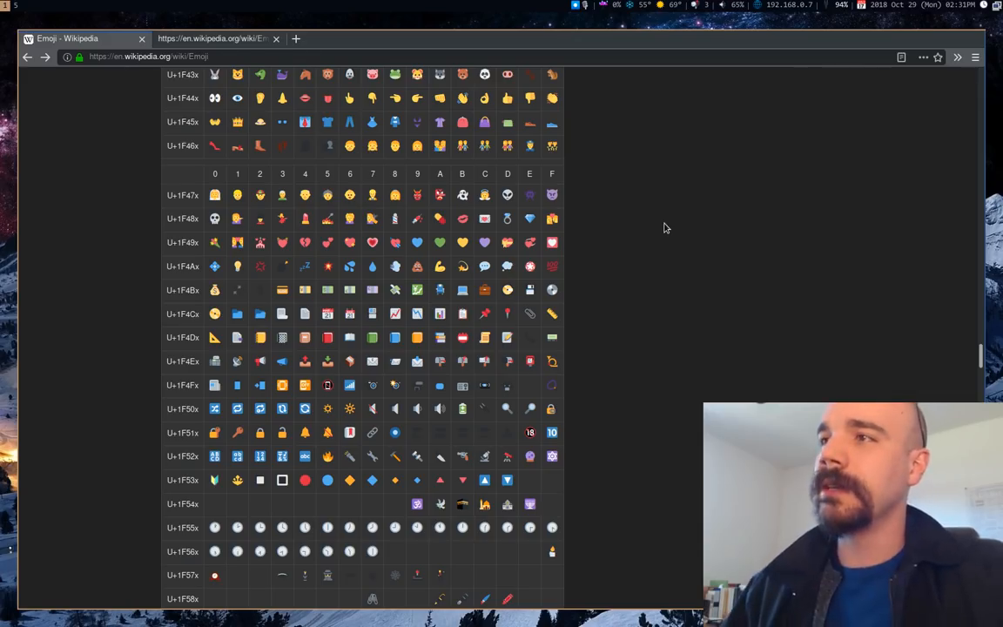
mouse_move(255, 133)
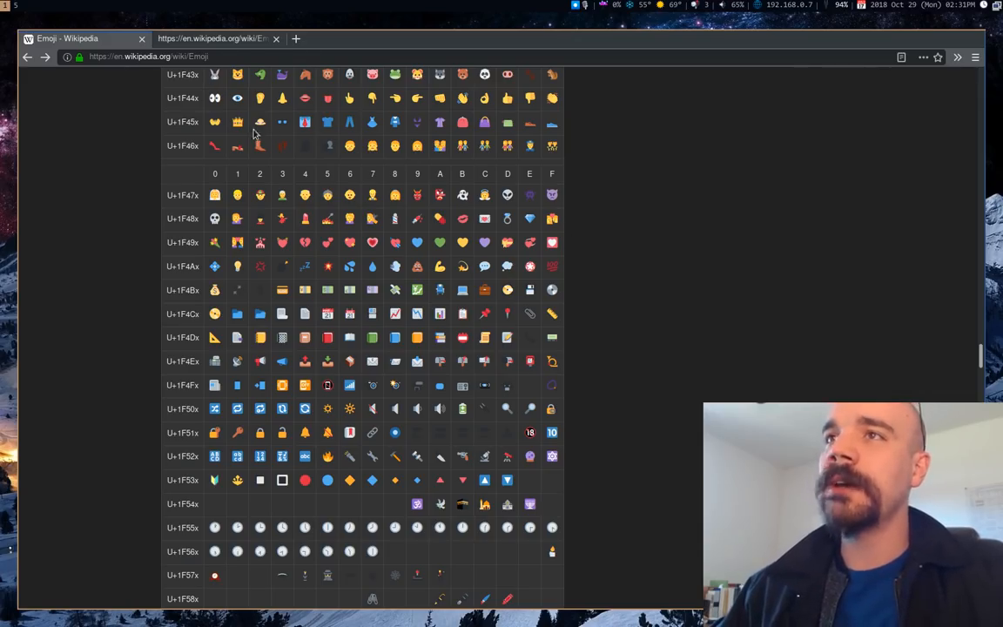
scroll(up, 3)
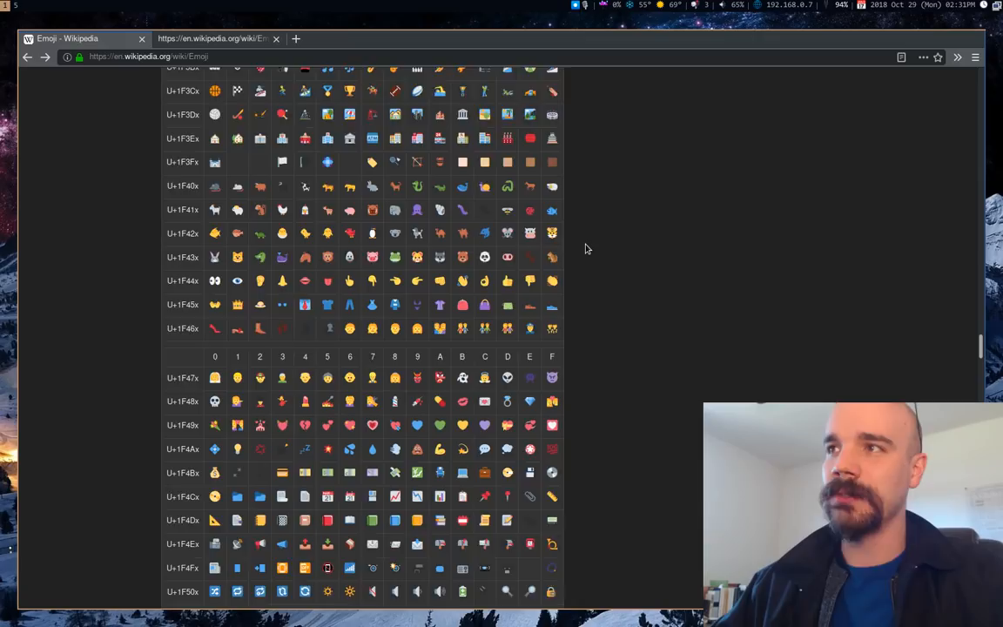
scroll(down, 3)
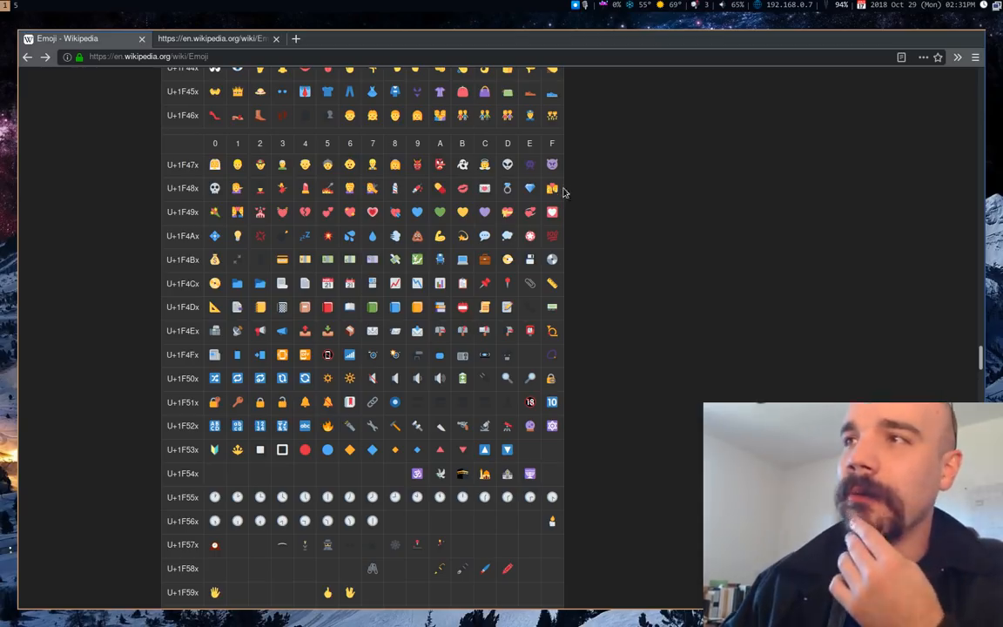
mouse_move(484, 212)
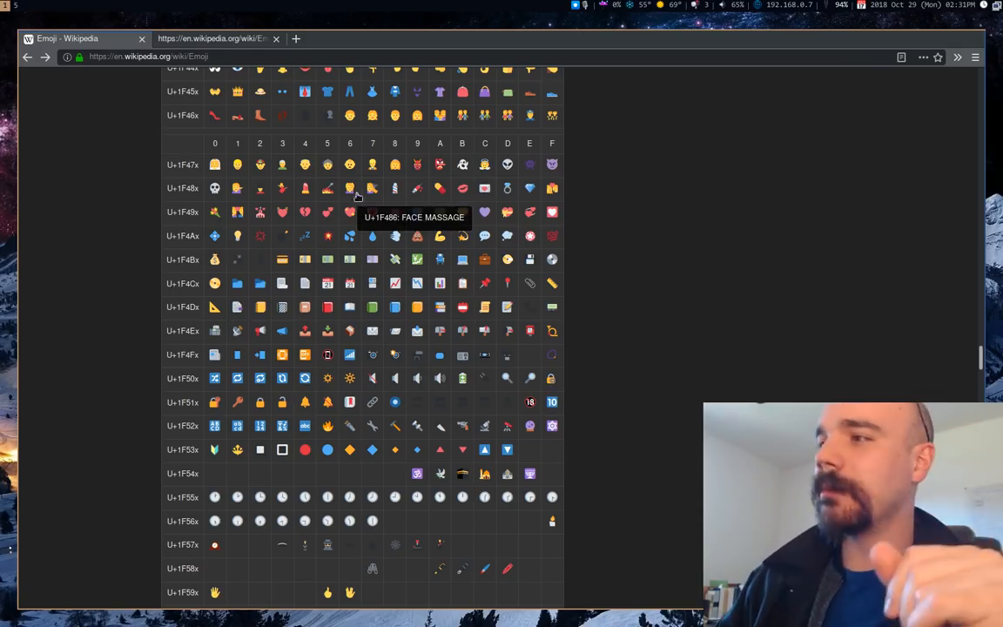
mouse_move(454, 244)
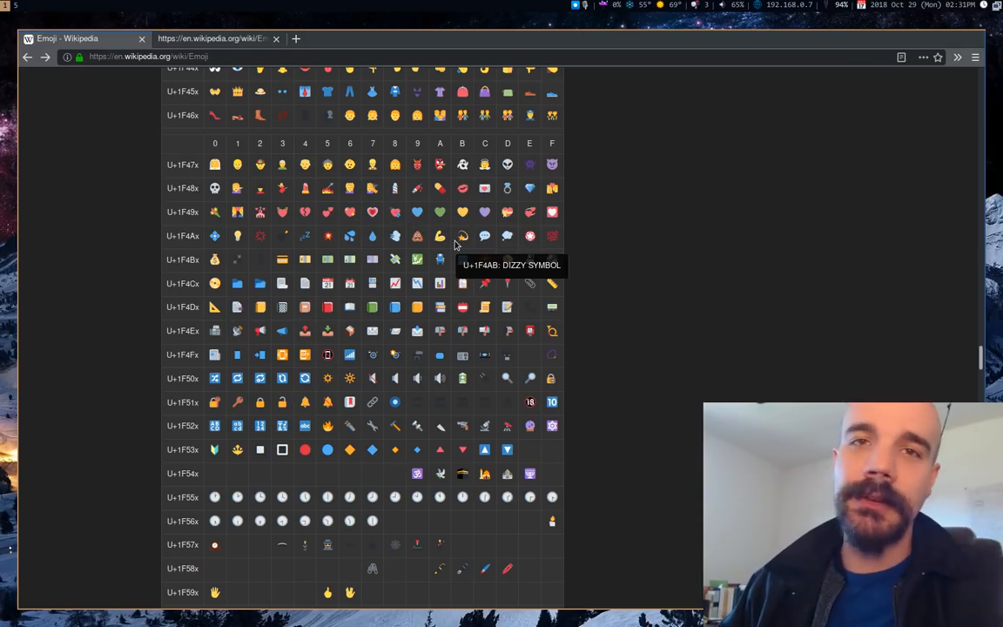
mouse_move(643, 235)
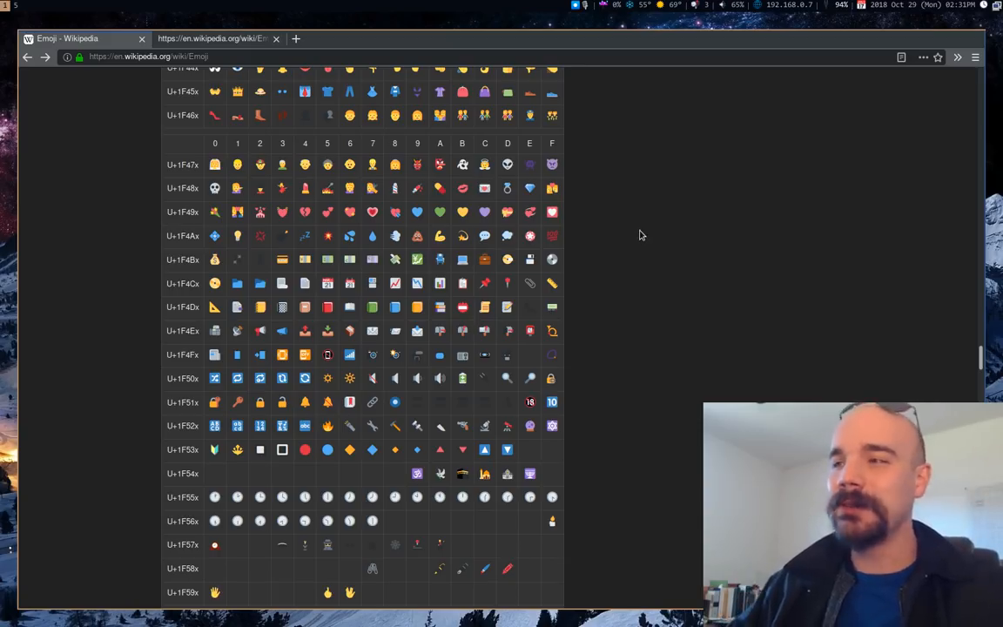
mouse_move(647, 223)
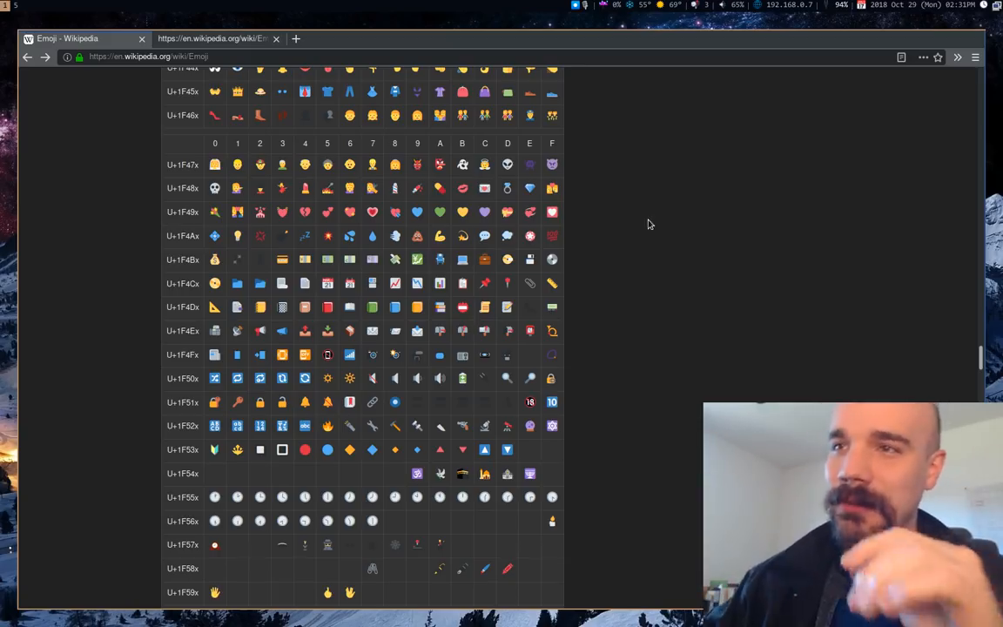
scroll(down, 3)
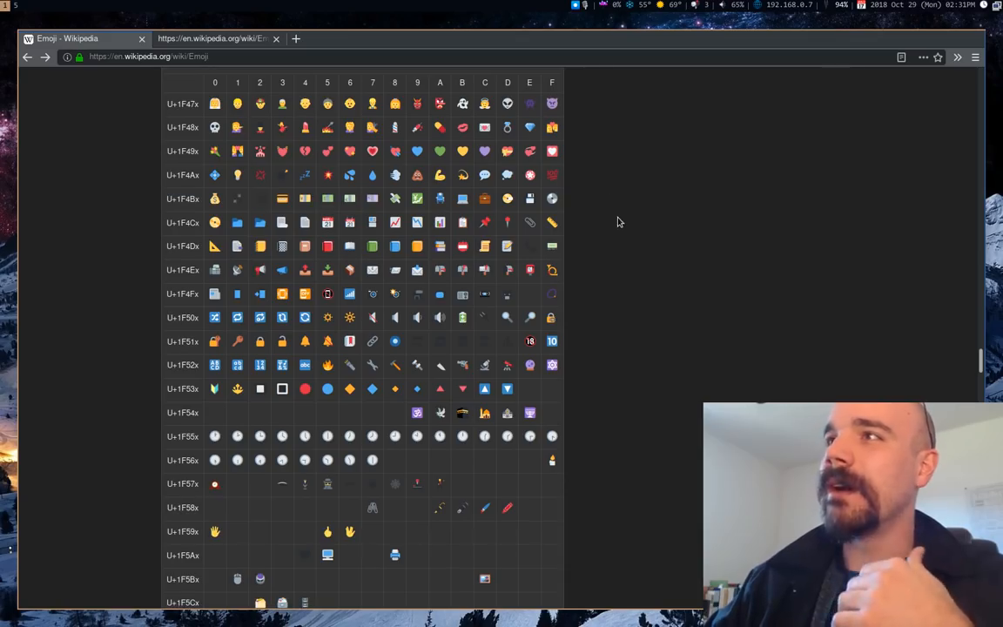
mouse_move(581, 211)
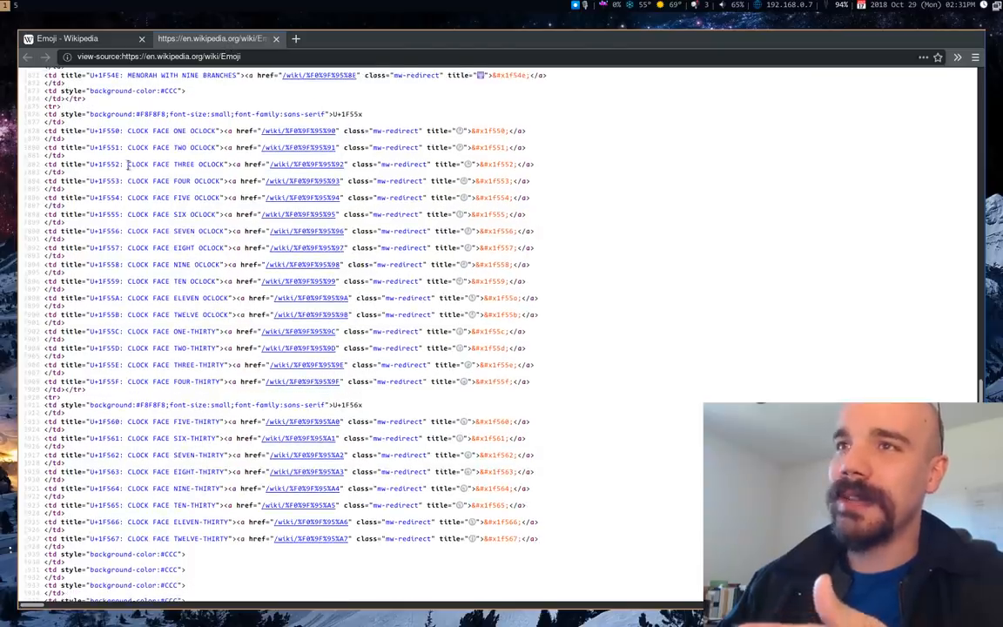
mouse_move(199, 244)
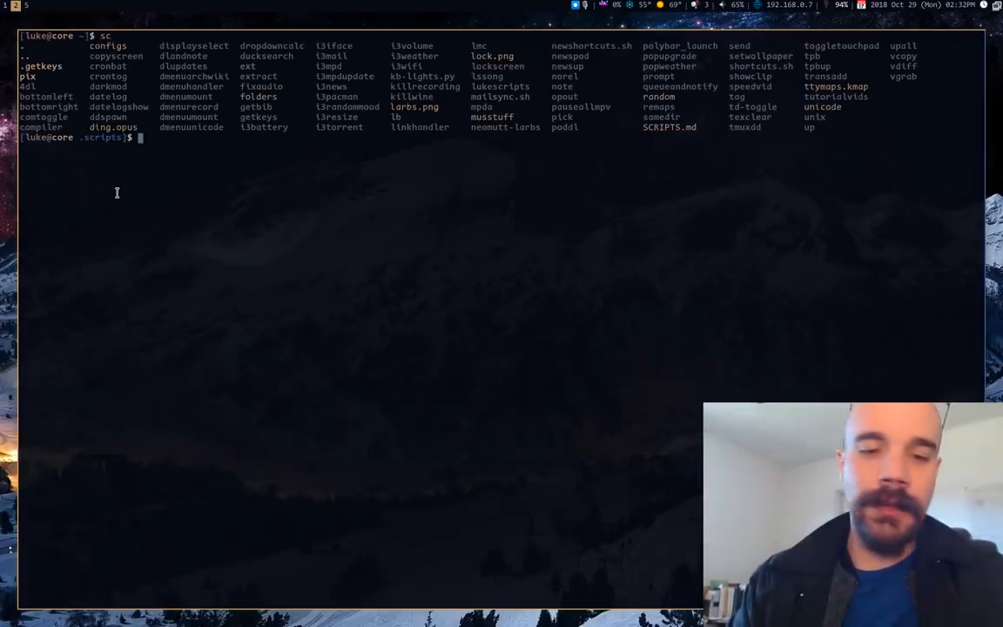
Open the unicode file in Vim and type grep -i hat ~/.scripts/unicode in a split terminal.
text(v unic)
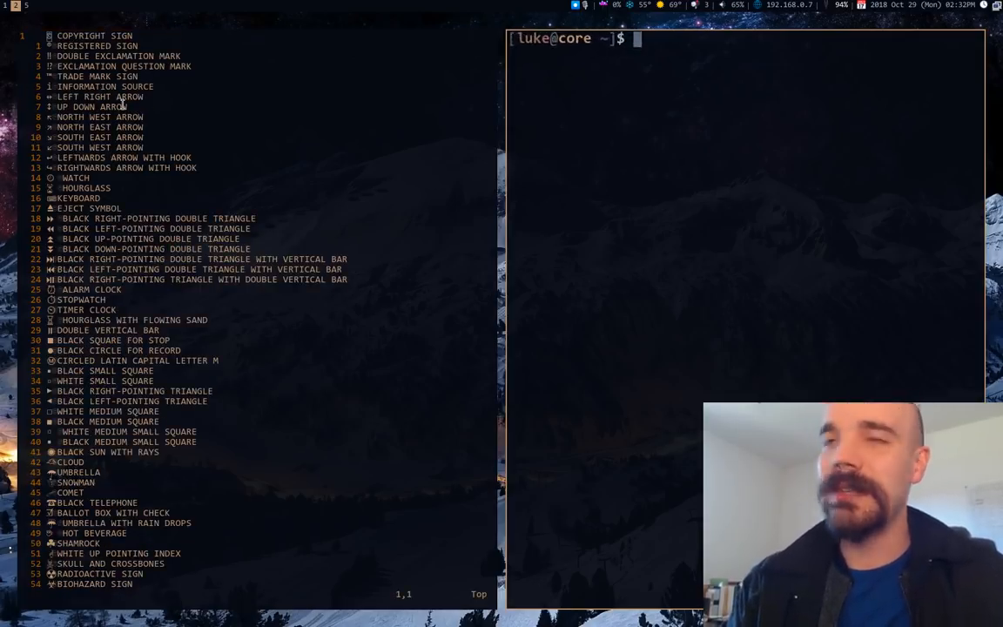
text(grep -i hat !/)
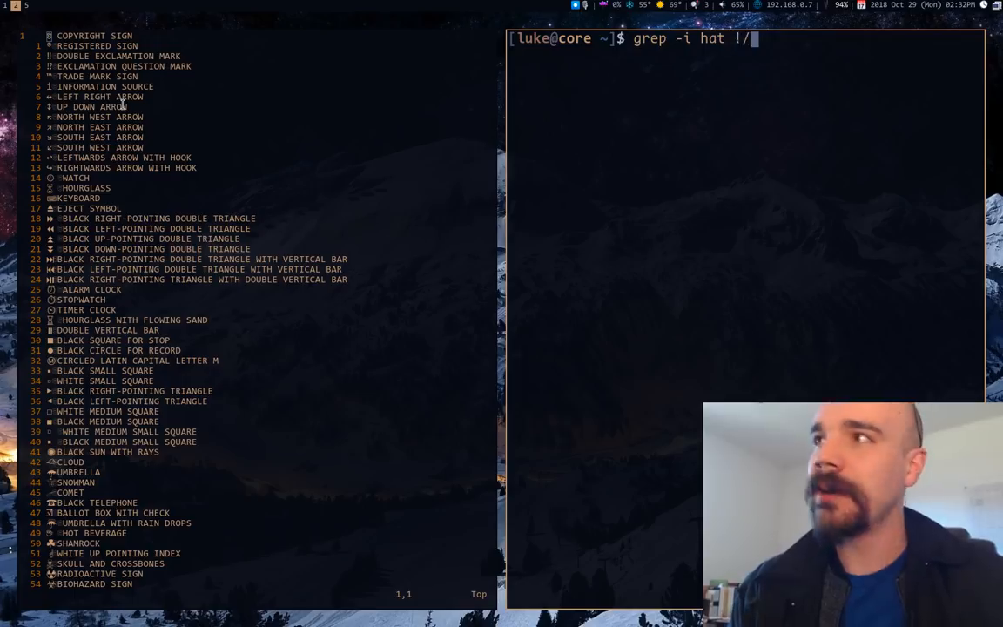
key(BackSpace)
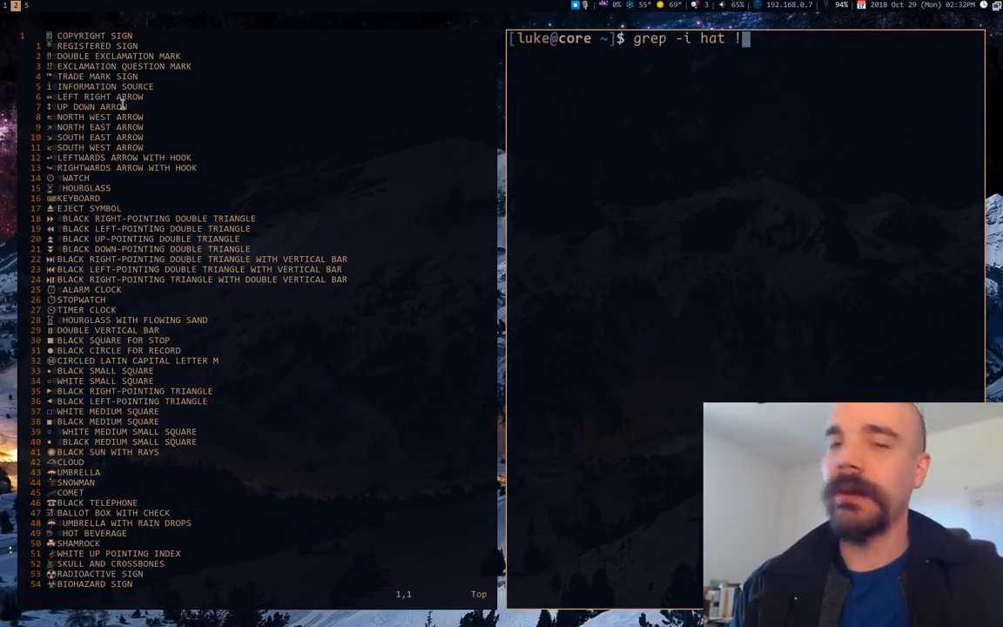
text(~/,scr)
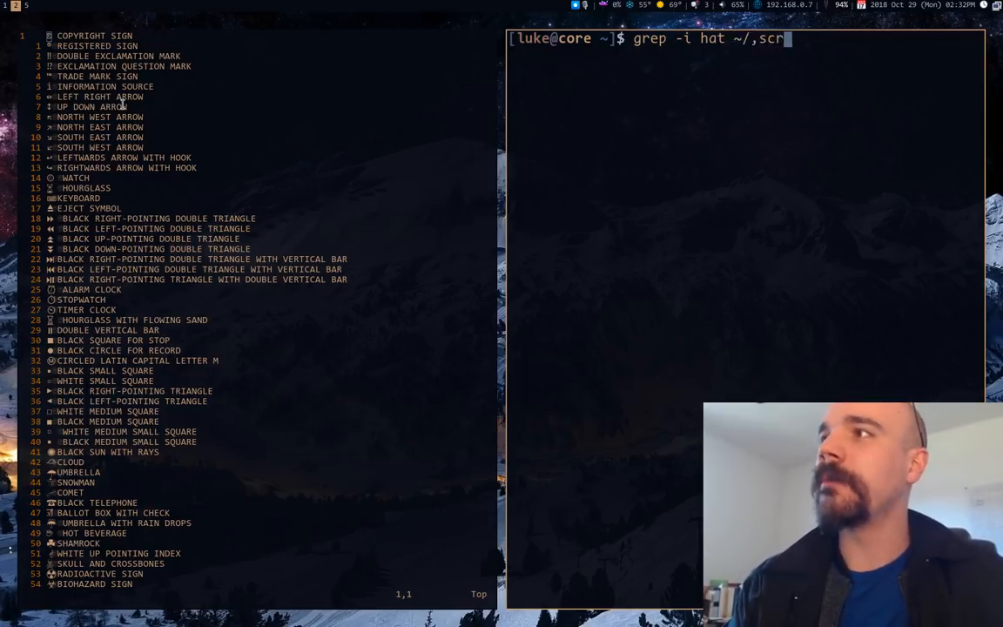
text(i)
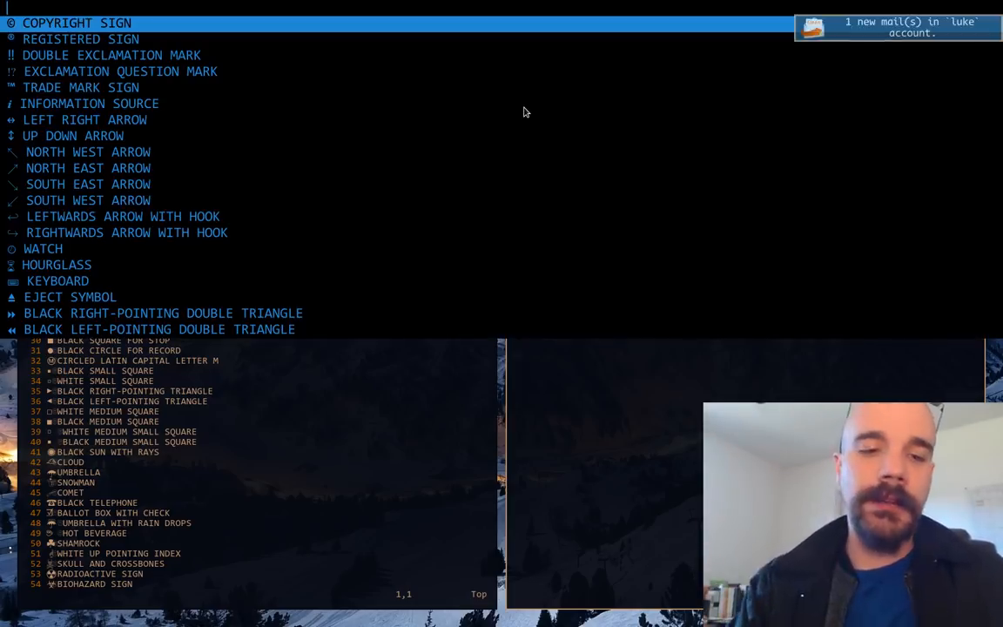
Filter the dmenu unicode list by typing 'hat'.
text(hat)
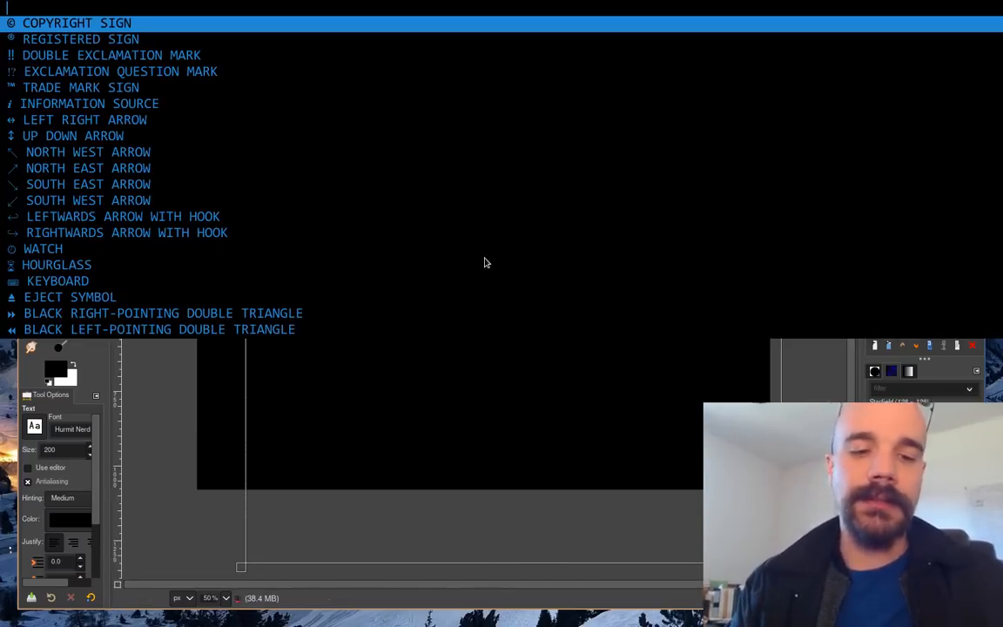
Search the picker for 'tear' and put the 😂 emoji onto GIMP's canvas.
text(tear)
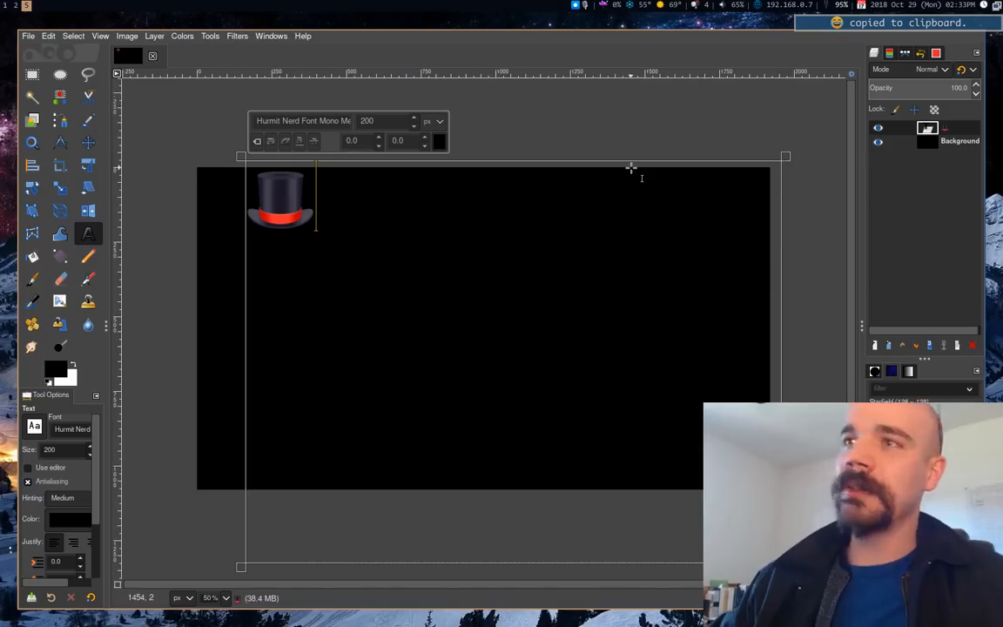
text(😂)
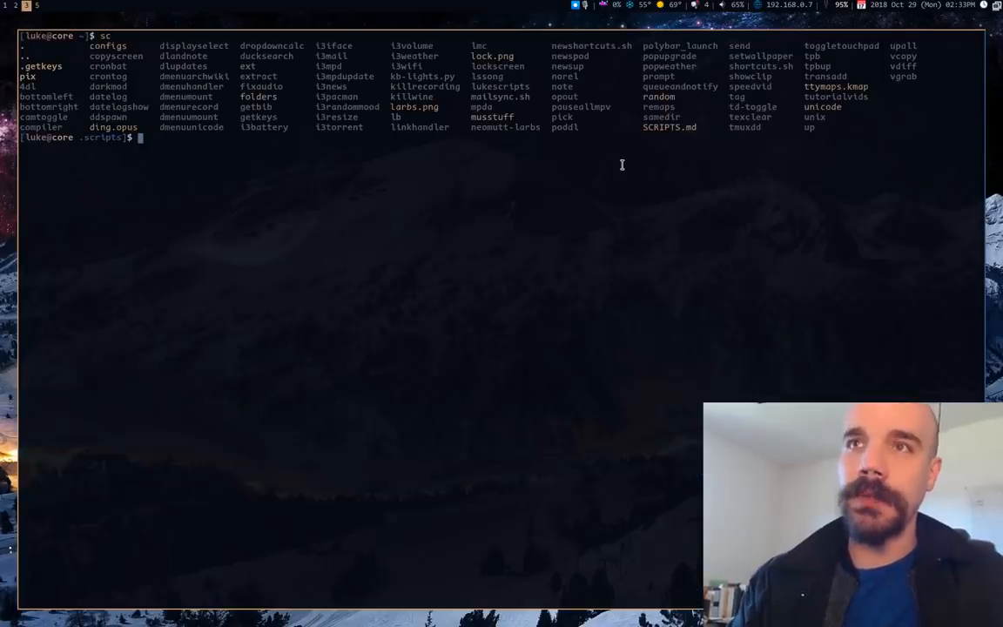
Run 'vim dmenu…' in ~/.scripts to start the new script file.
text(vim dmenu)
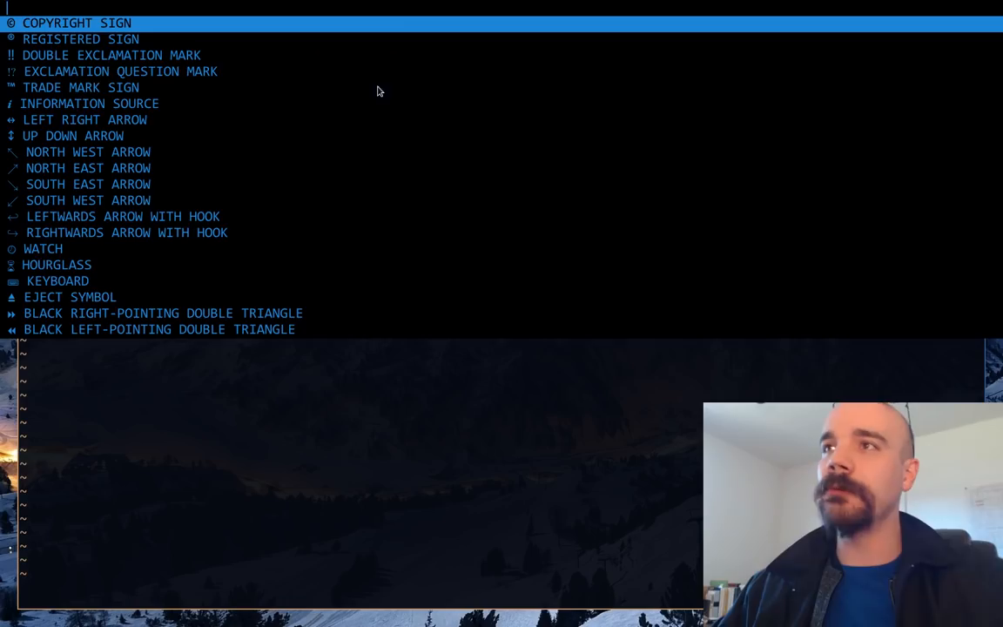
mouse_move(111, 229)
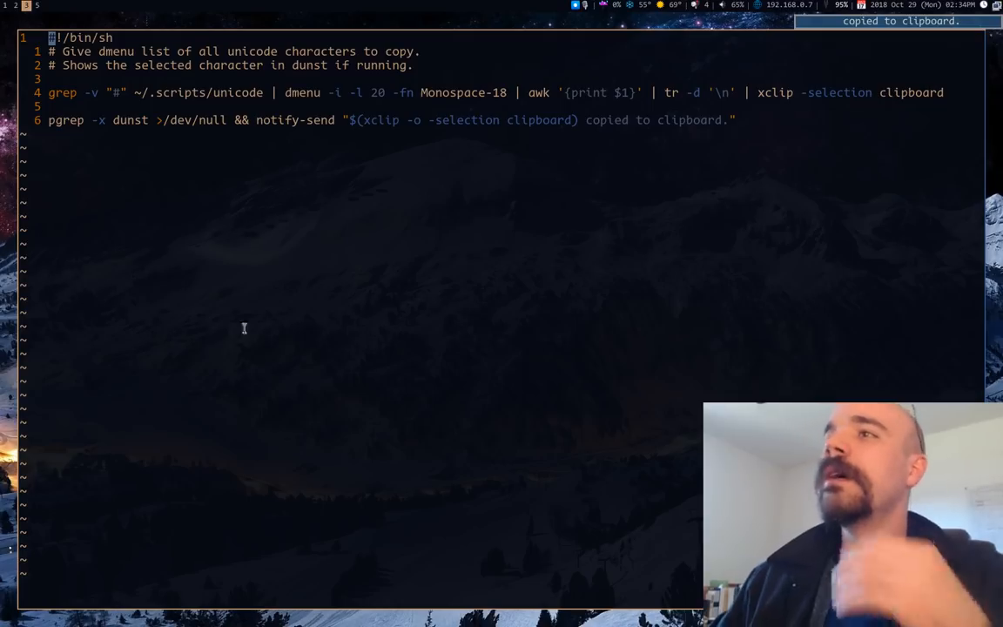
Highlight the tr -d '\n' newline-stripping part and other pieces of the dmenuunicode pipeline.
double_click(446, 93)
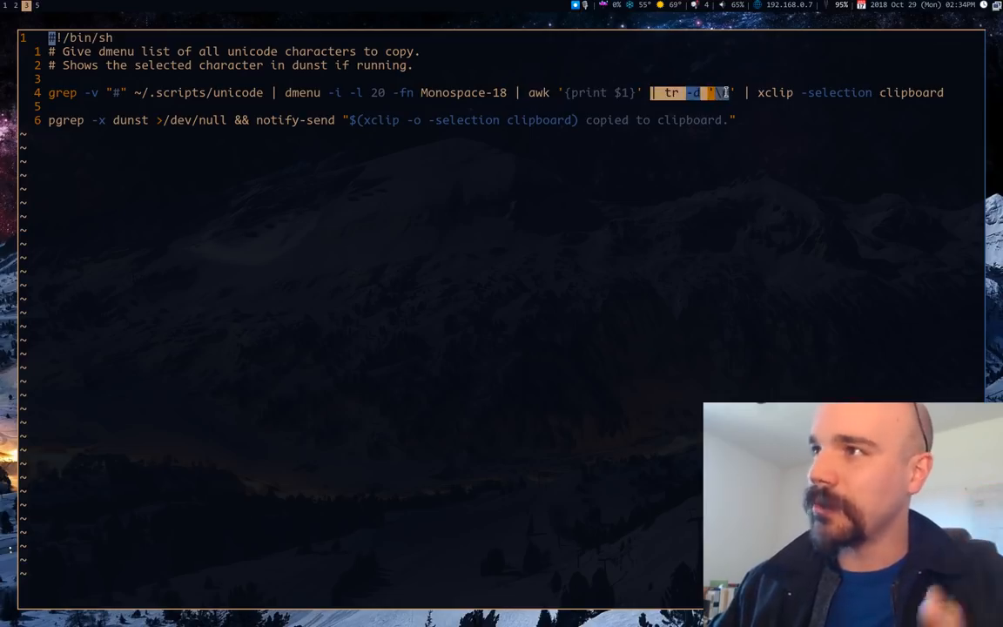
text(\n)
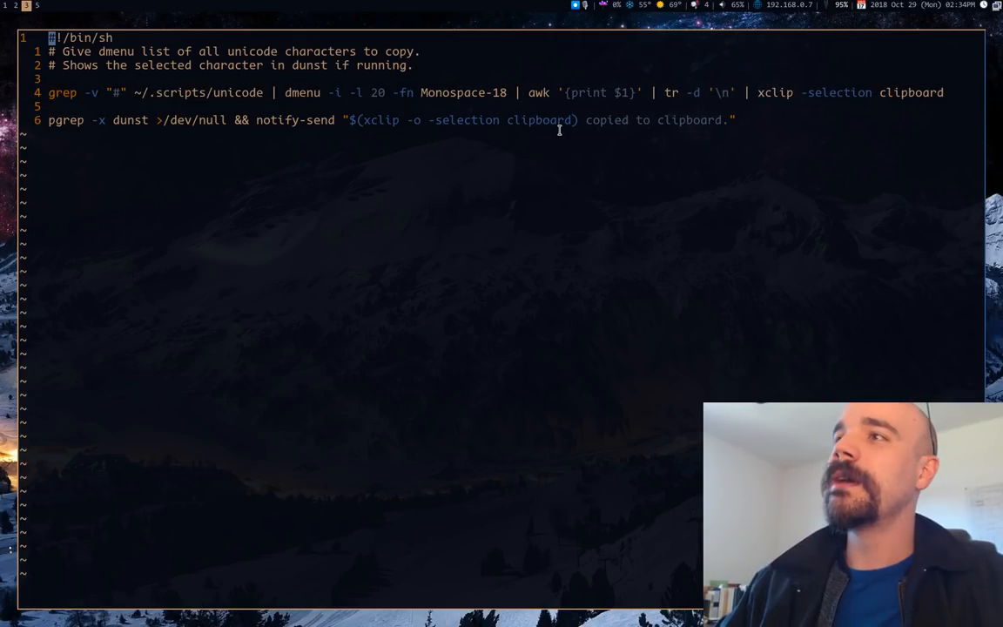
double_click(540, 119)
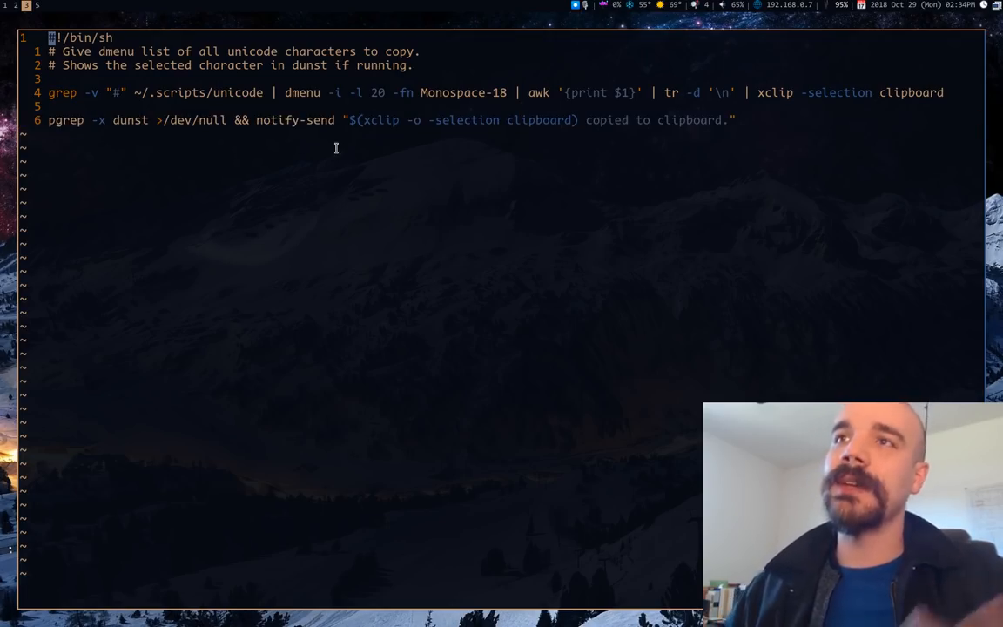
drag(255, 120, 448, 120)
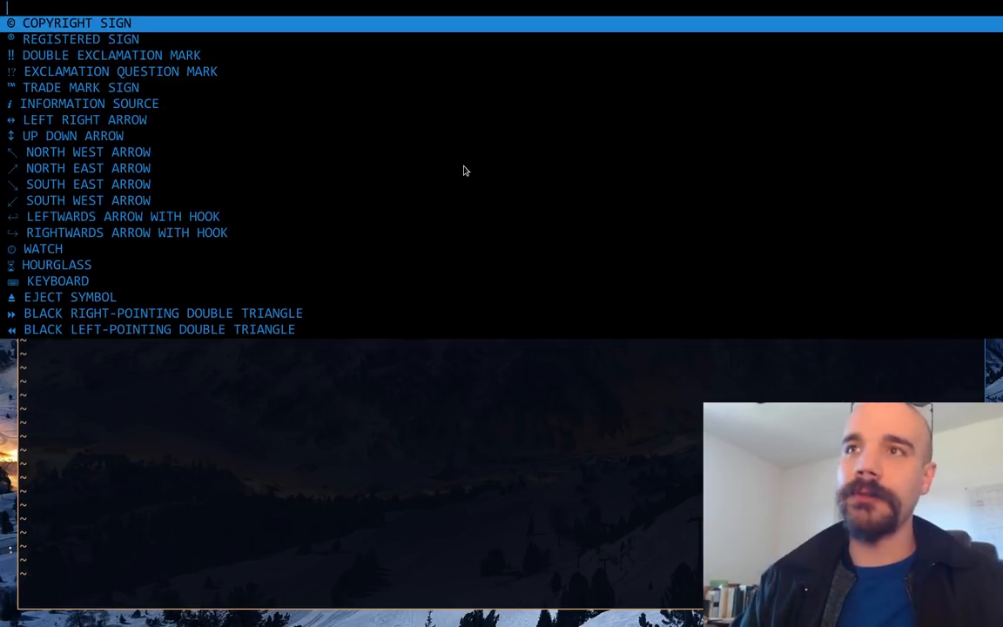
Search the emoji picker for 'shoe' to copy a shoe character.
text(shoe)
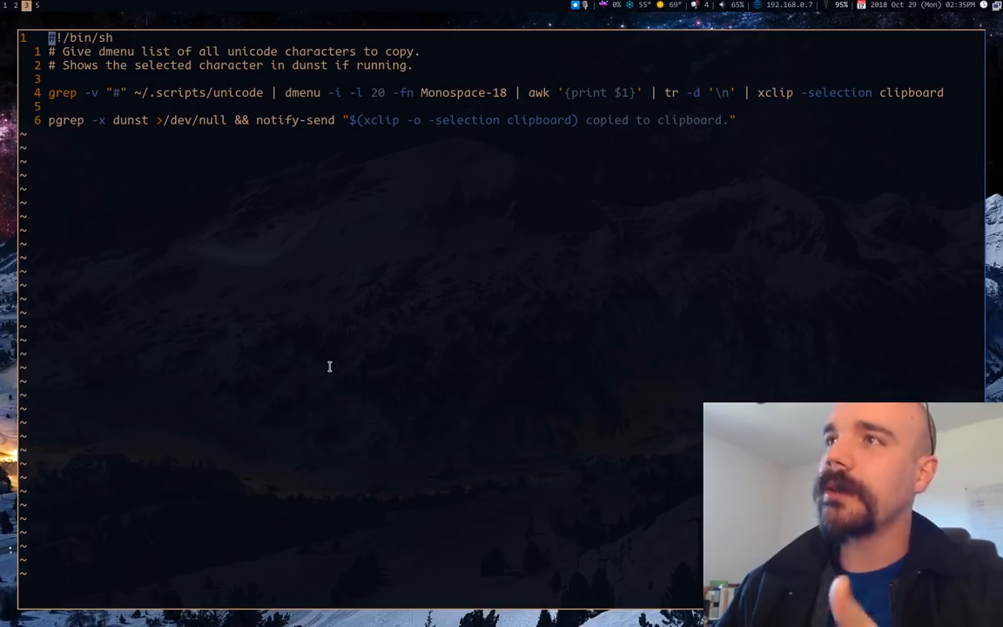
mouse_move(307, 97)
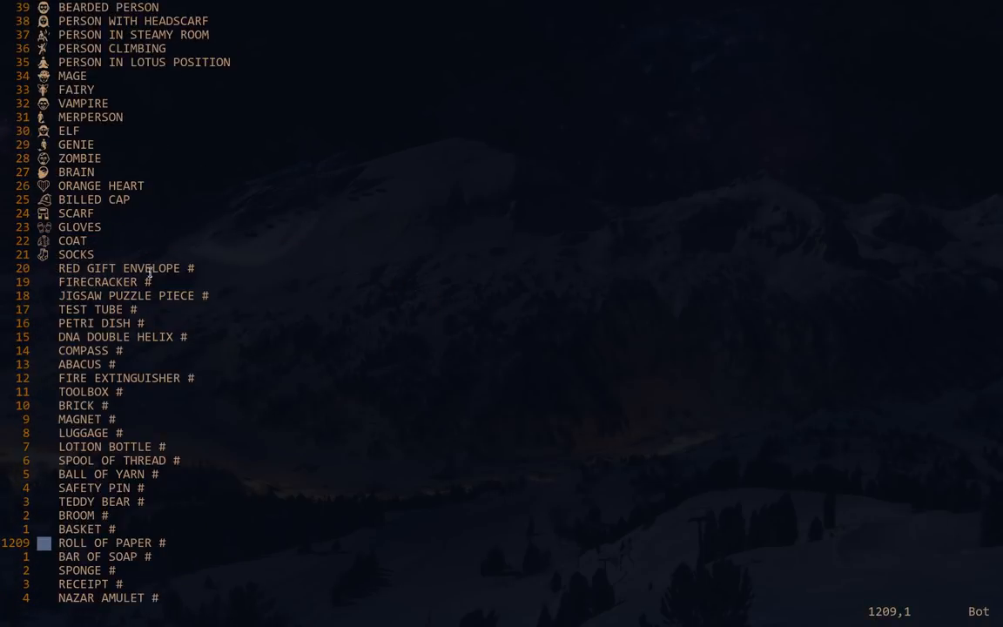
mouse_move(190, 268)
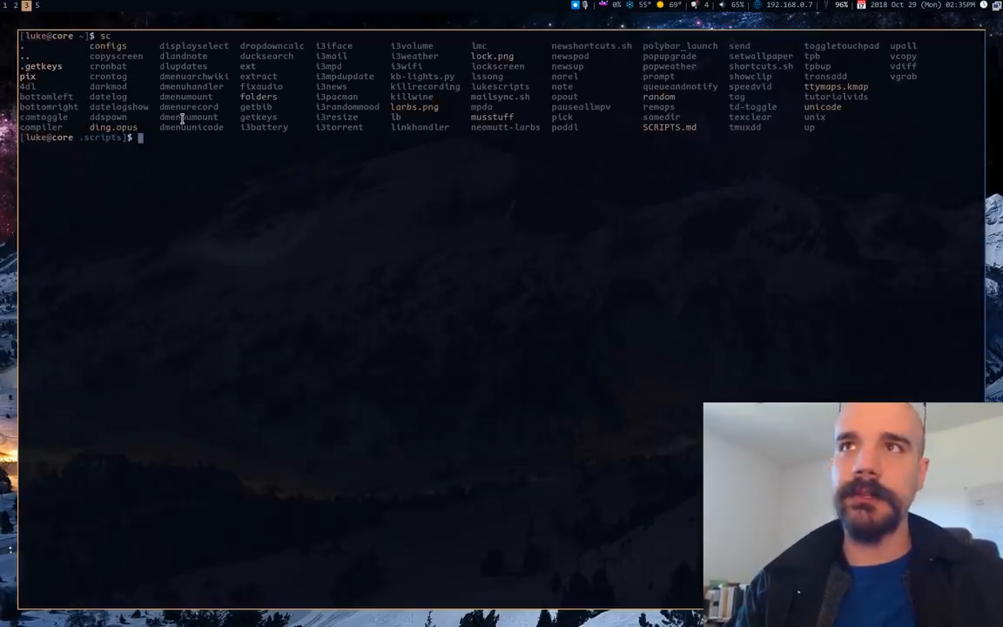
Type the vim tutorialvids command at the shell prompt.
text(vim tur)
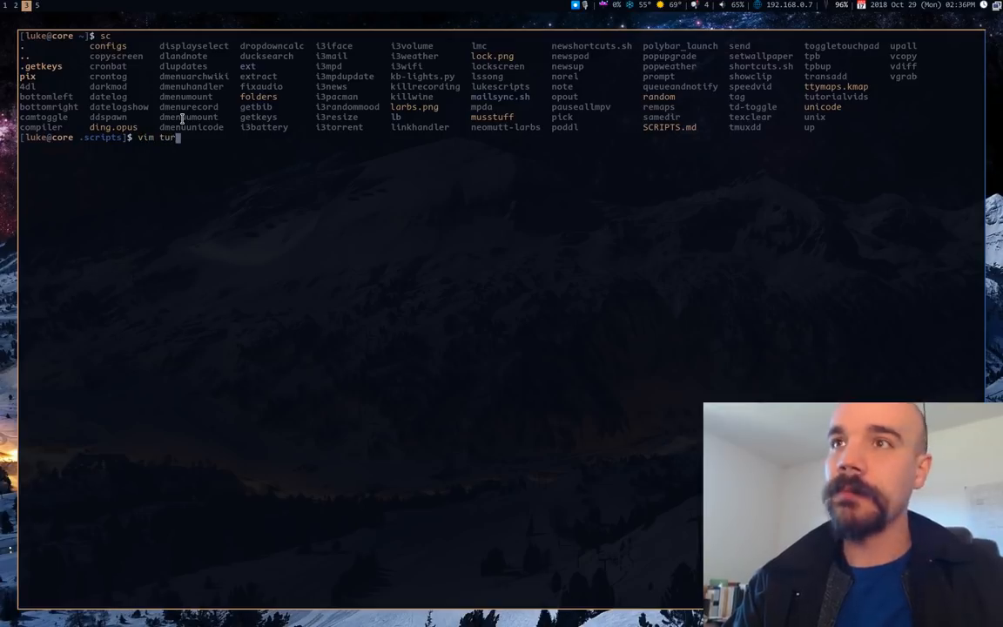
text(t)
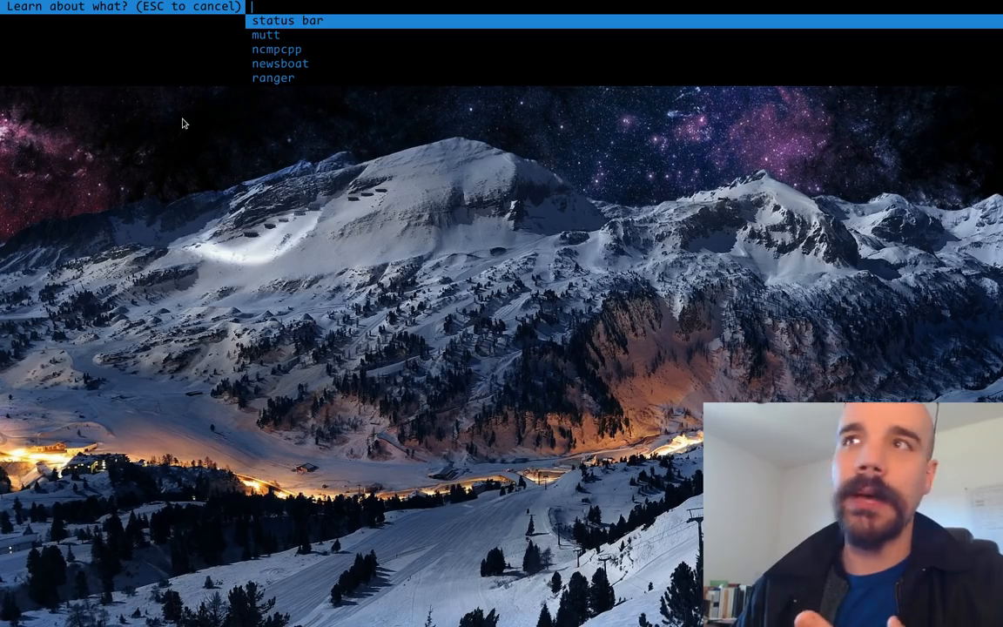
Move through the topics to mutt, play its NeoMutt tutorial video, then exit.
key(Down)
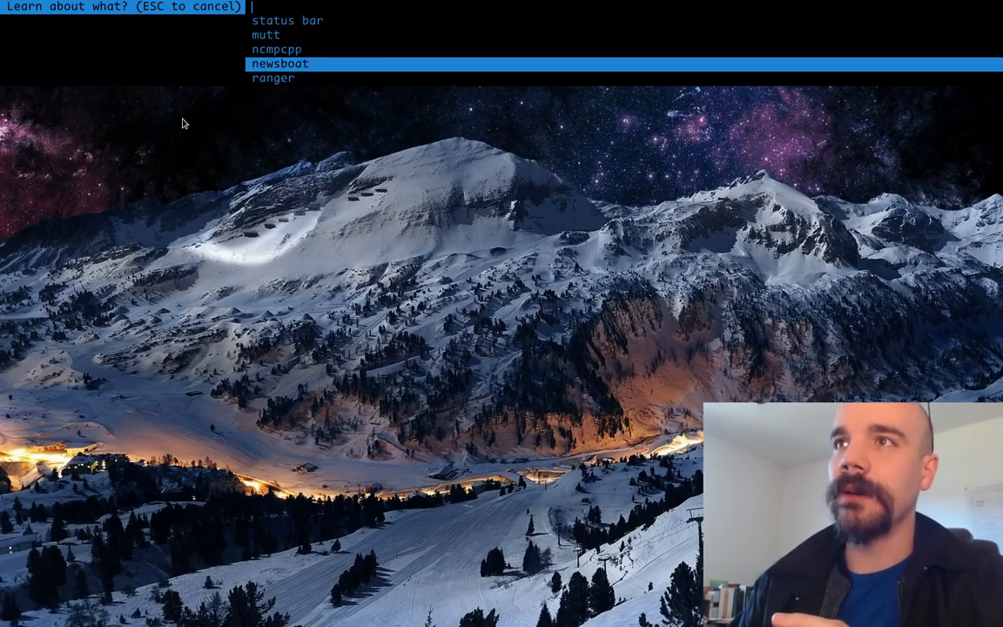
key(Up)
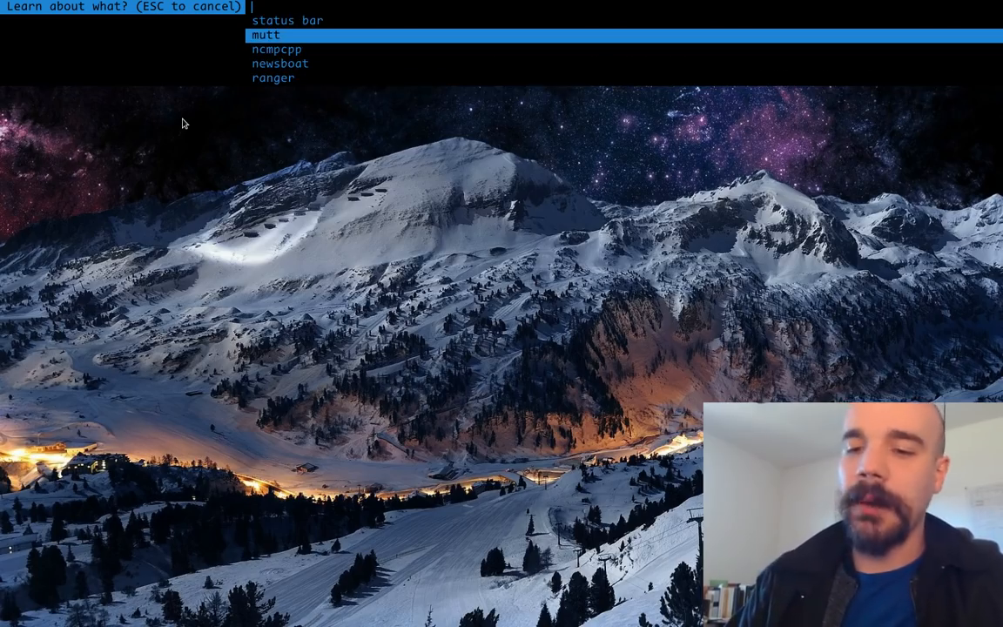
key(Escape)
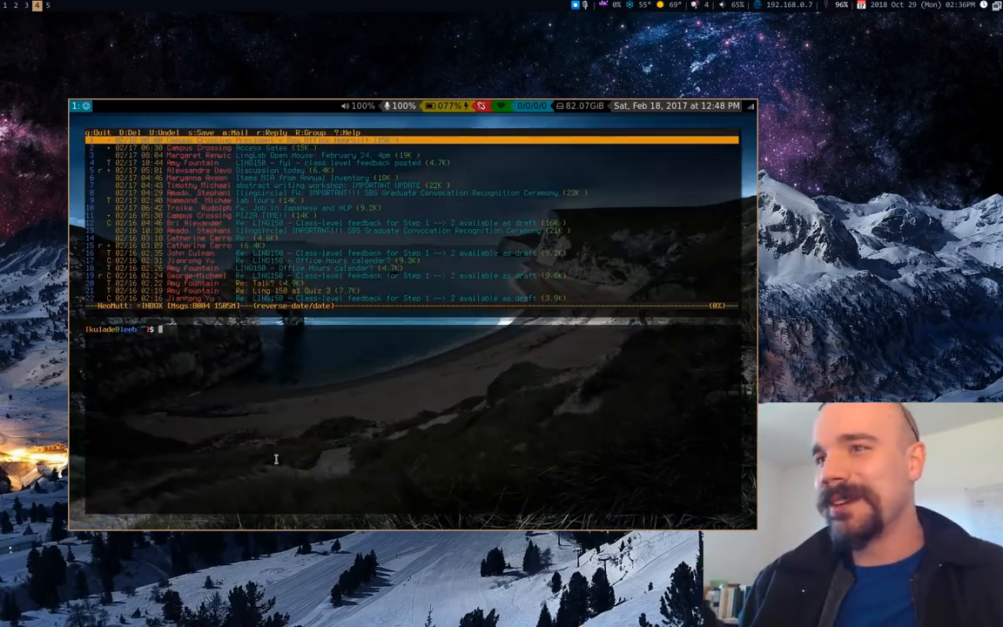
scroll(down, 3)
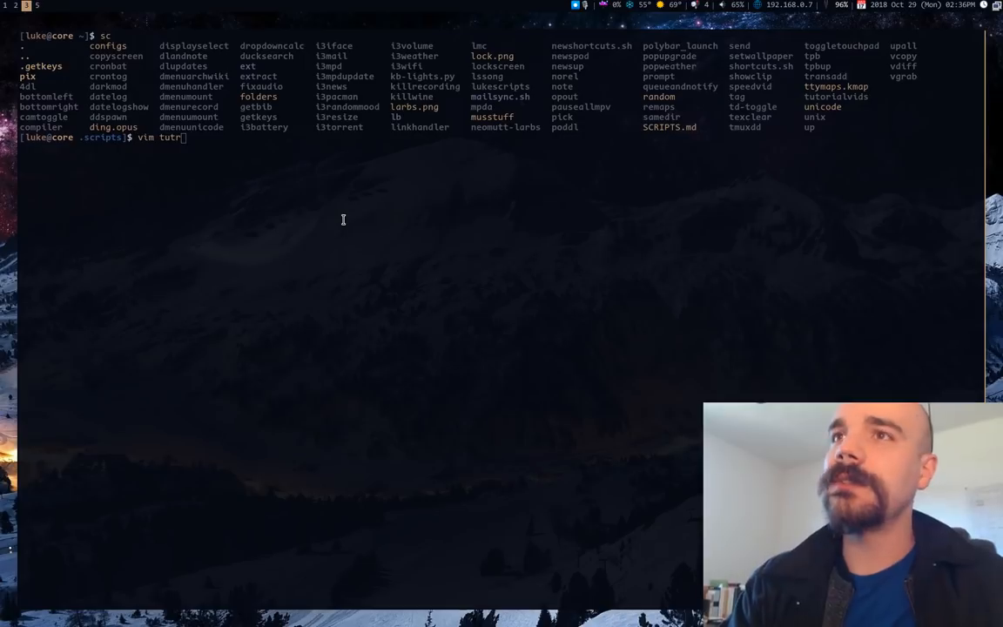
Open tutorialvids in Vim and highlight its vidlist of topics and YouTube links.
key(BackSpace)
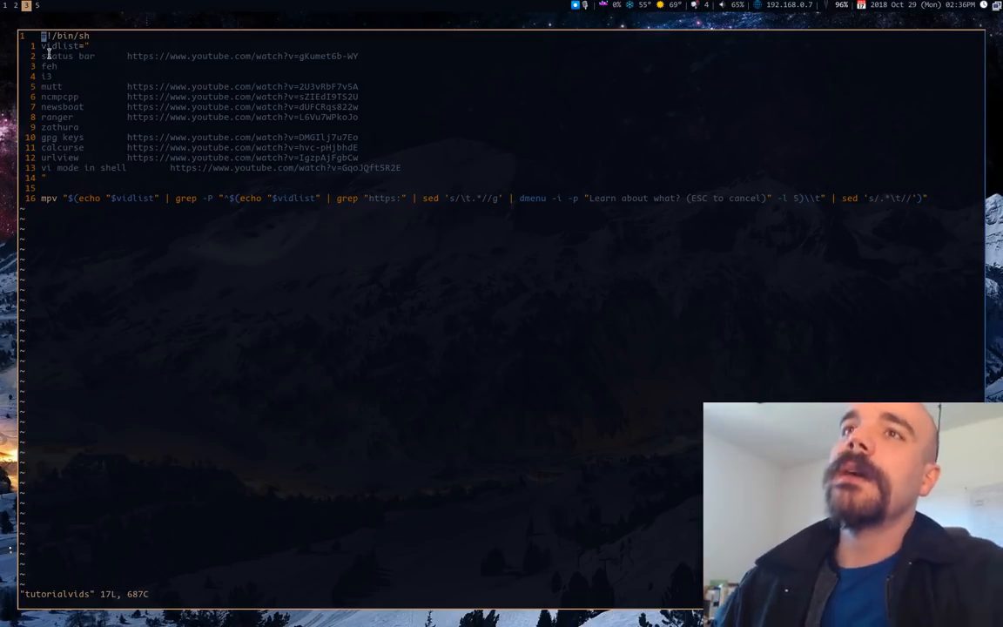
drag(46, 45, 374, 167)
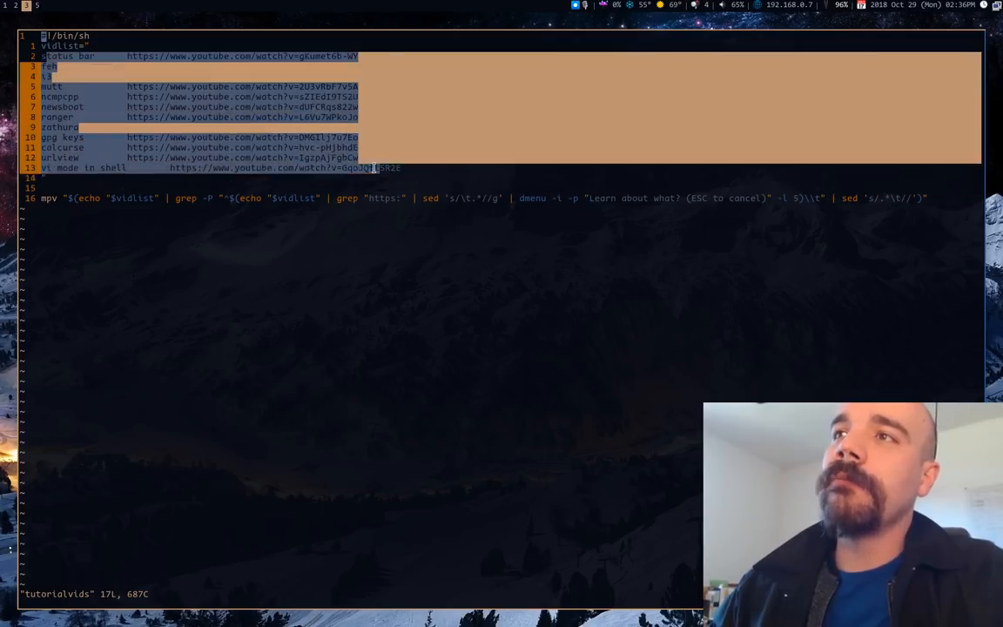
key(Escape)
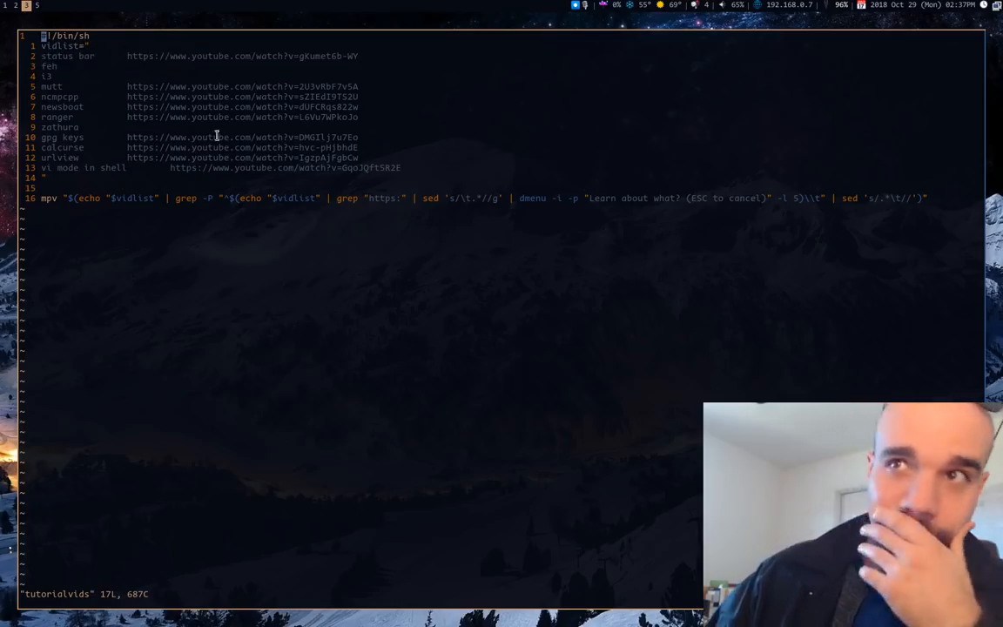
mouse_move(120, 197)
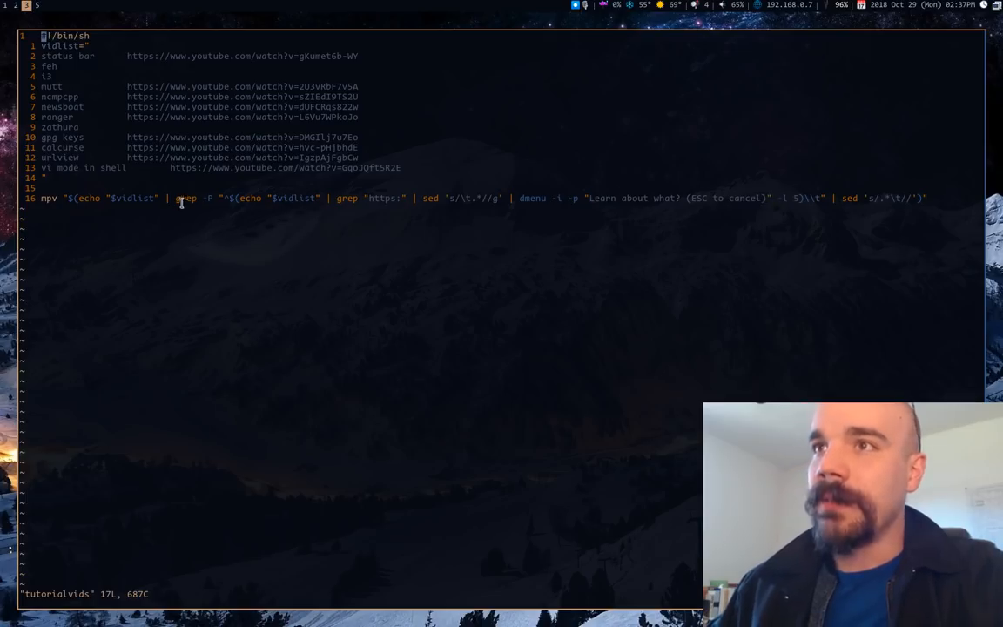
mouse_move(96, 117)
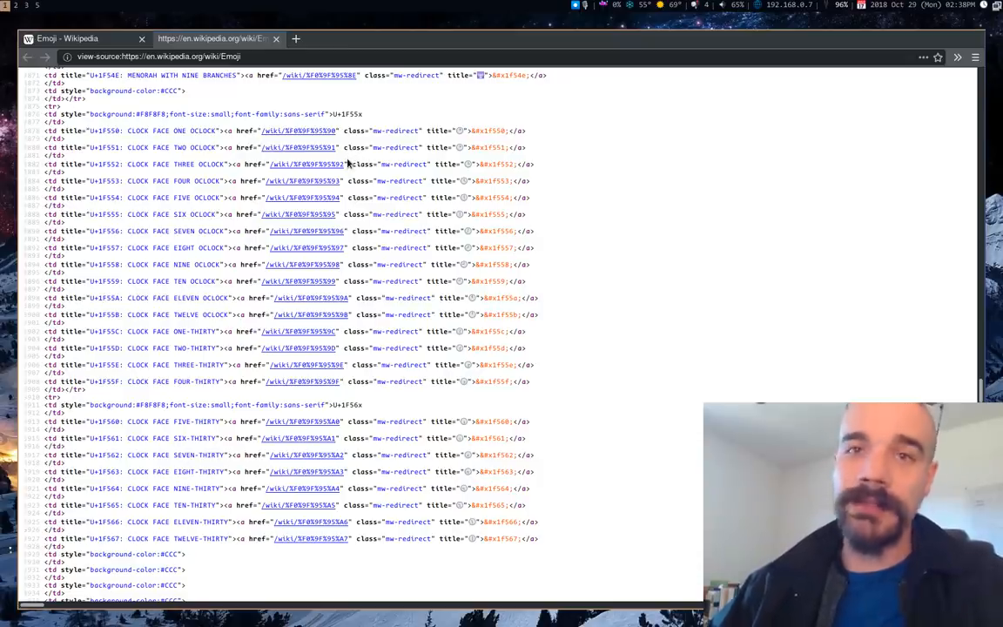
Switch Firefox from the raw source tab to the rendered 'Emoji - Wikipedia' table.
click(78, 39)
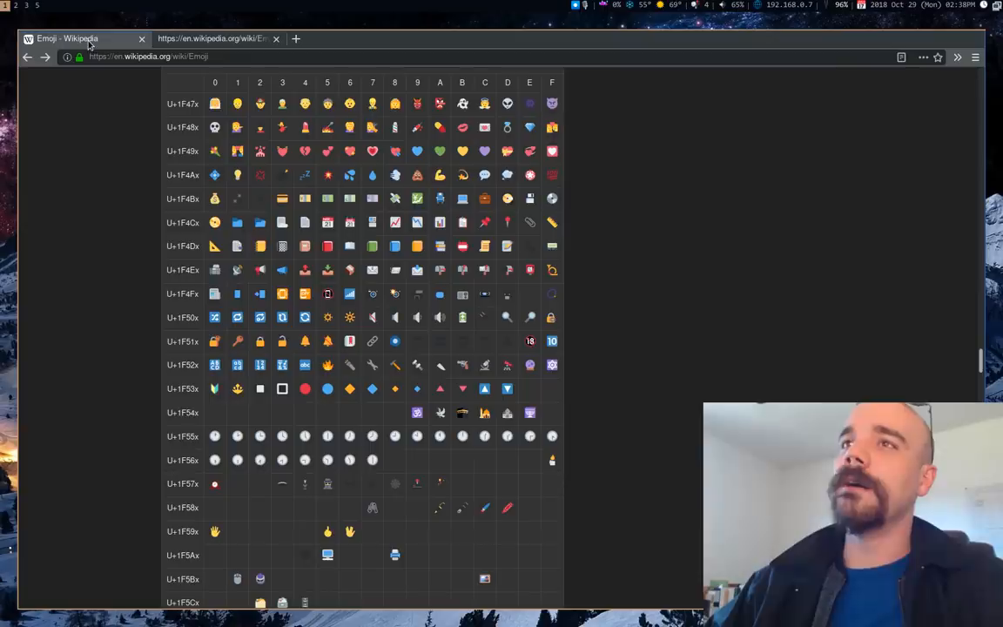
mouse_move(84, 39)
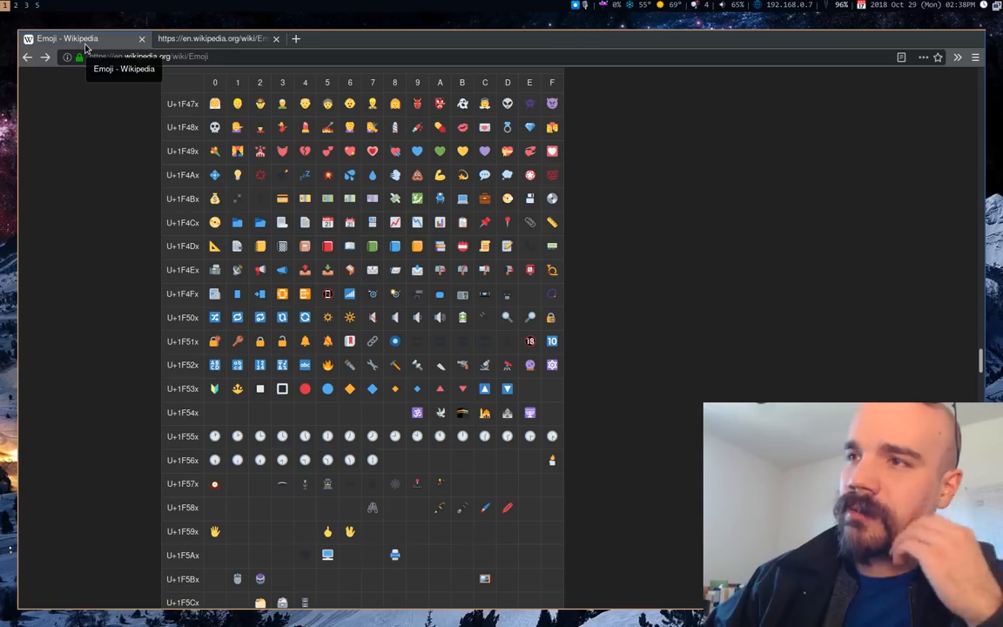